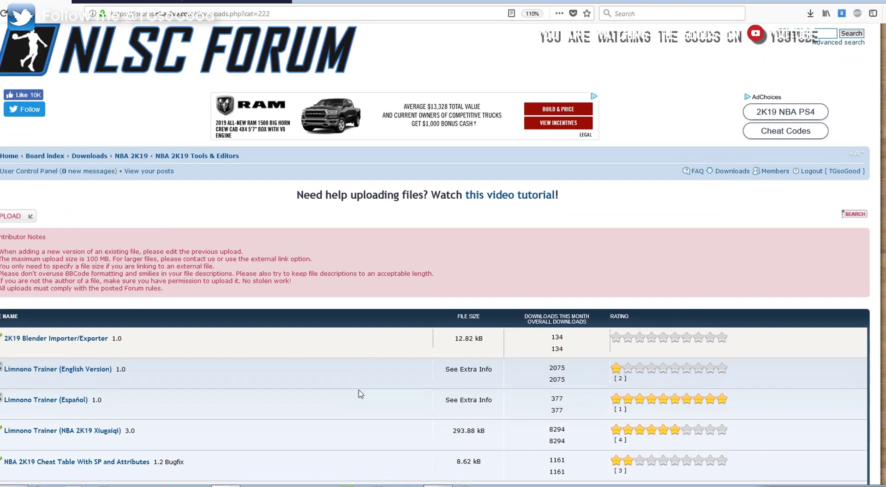
Open the NBA 2K19 Cyberface Look Up Tool 2.0 page from the NLSC downloads list and reach its Download button.
scroll("down", 3)
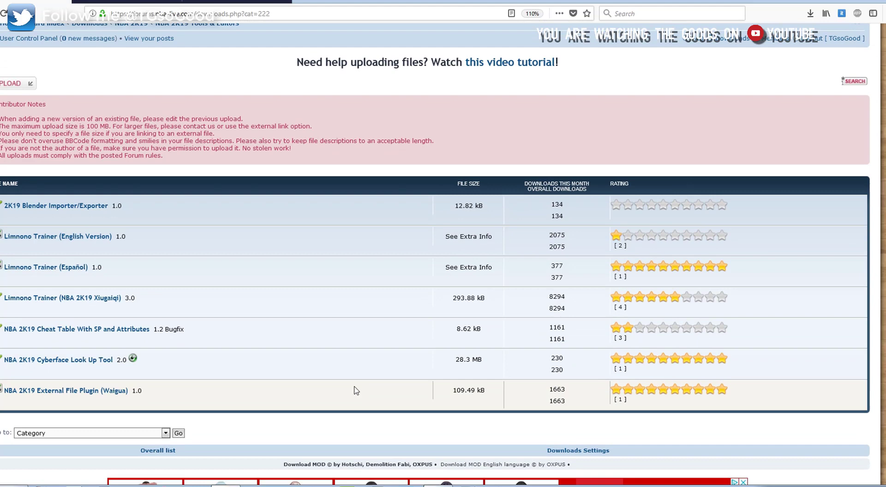
mouse_move(489, 358)
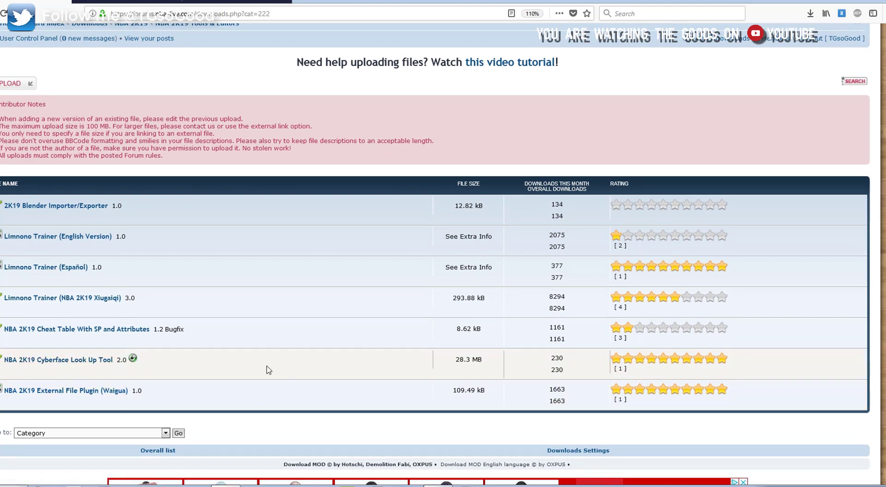
mouse_move(58, 360)
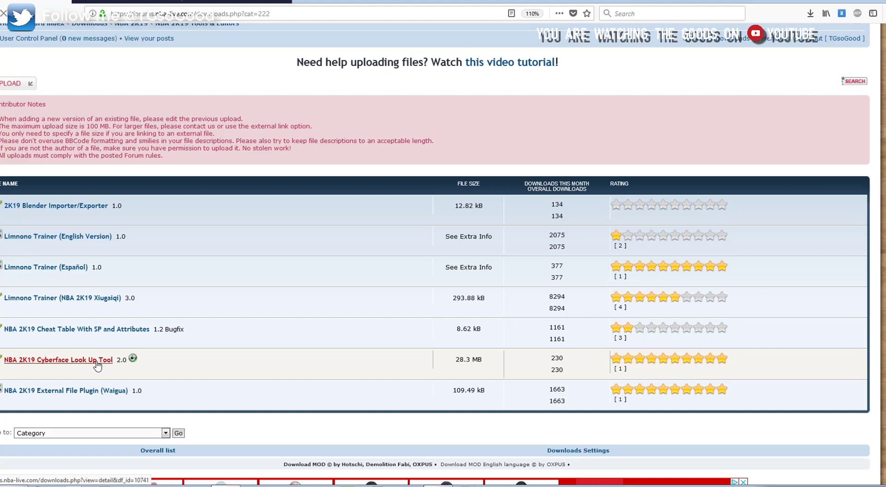
left_click(57, 360)
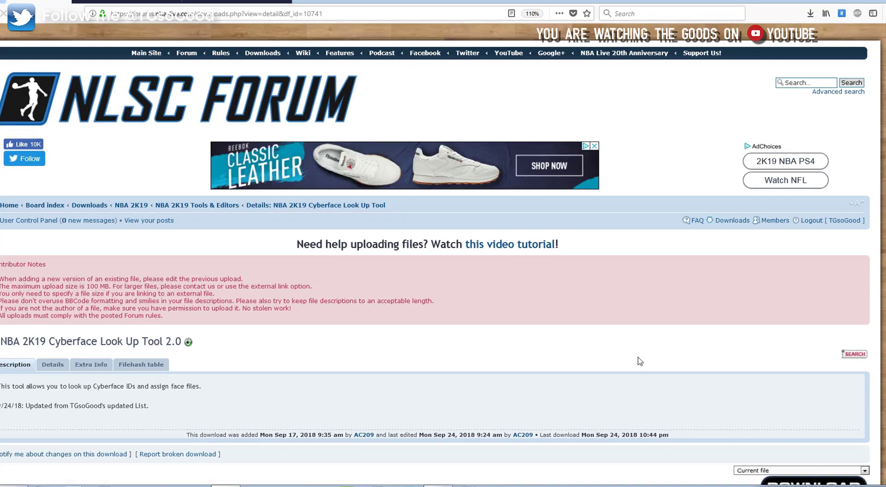
scroll("down", 3)
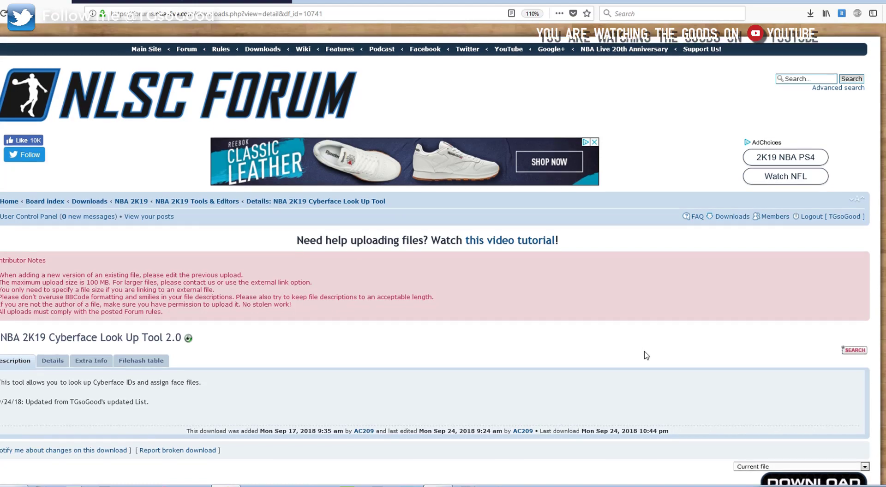
scroll("down", 3)
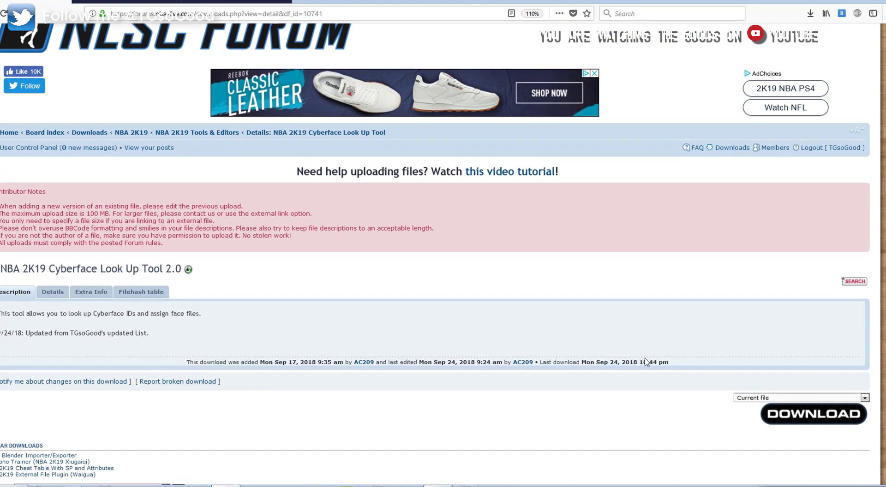
scroll("down", 3)
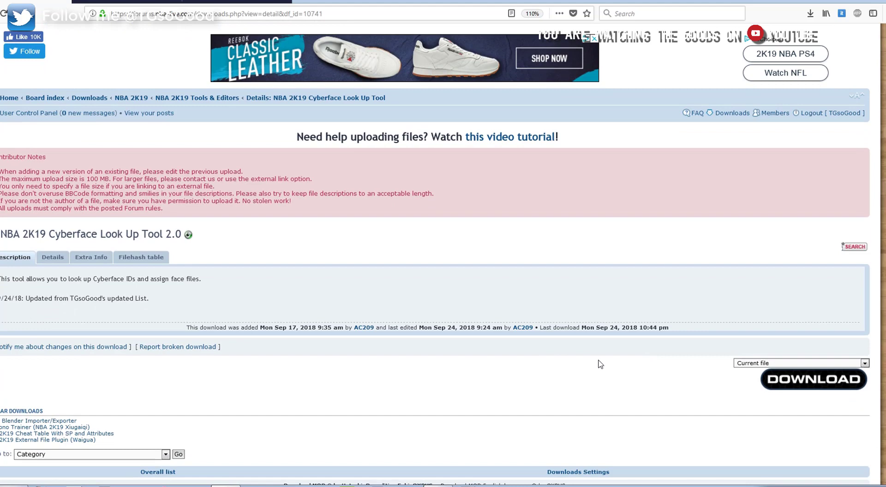
scroll("down", 3)
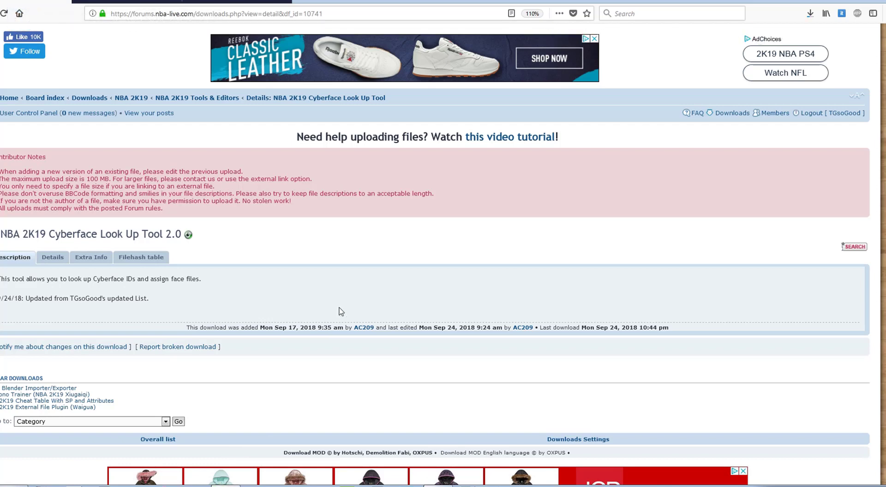
mouse_move(331, 314)
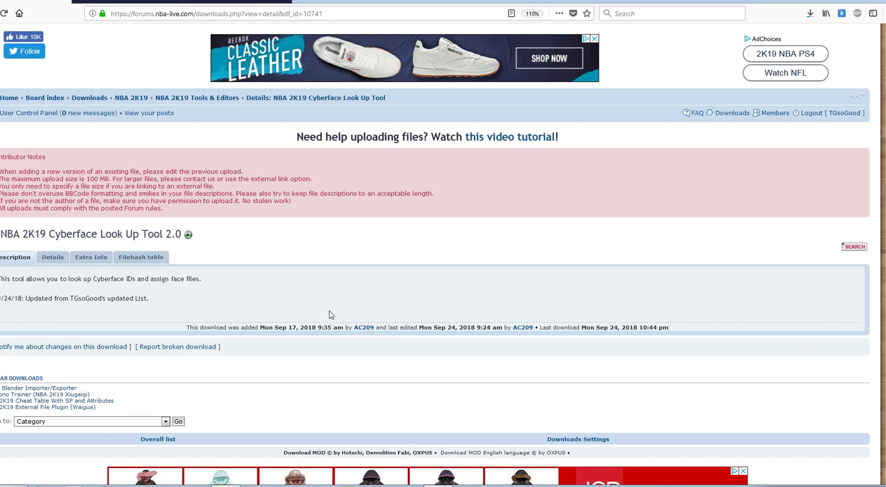
mouse_move(241, 329)
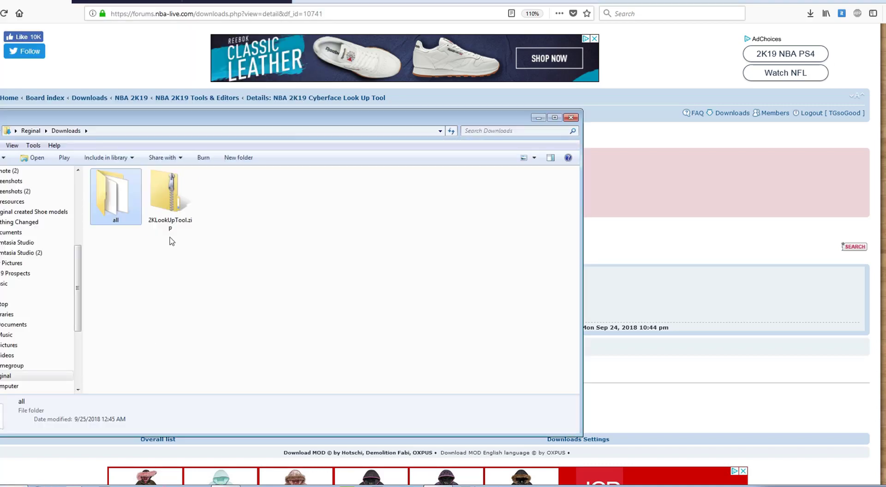
Extract 2KLookUpTool.zip in Downloads and rename the extracted 2K18 folder to 2K19.
left_click(170, 192)
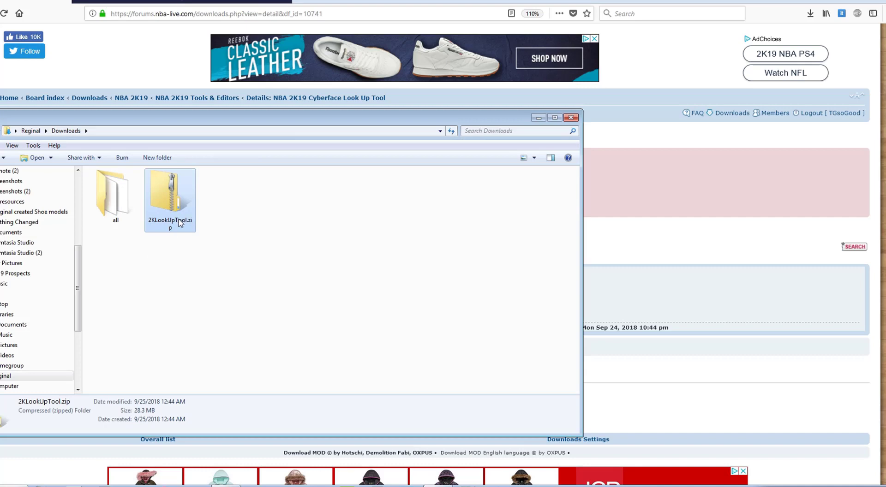
right_click(169, 197)
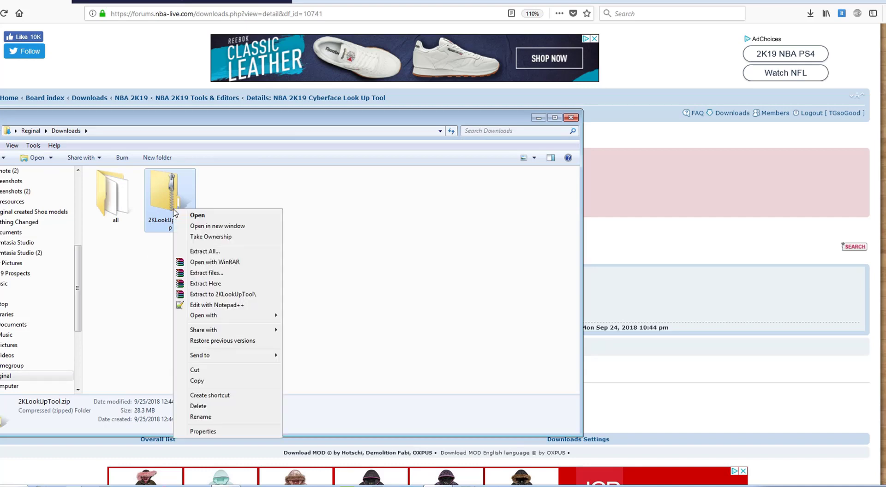
mouse_move(220, 290)
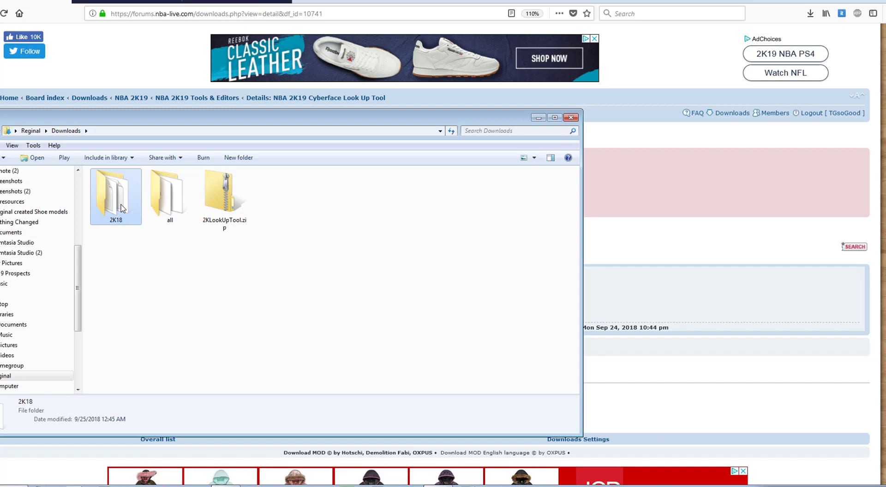
double_click(115, 192)
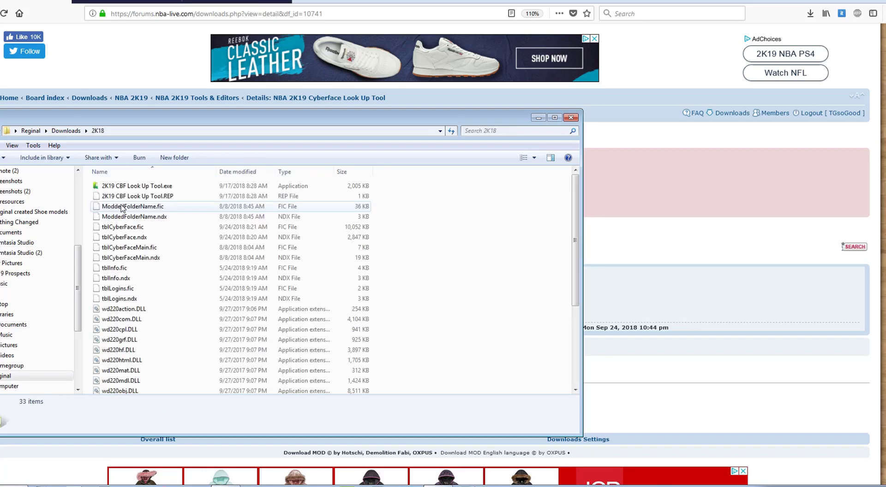
mouse_move(122, 208)
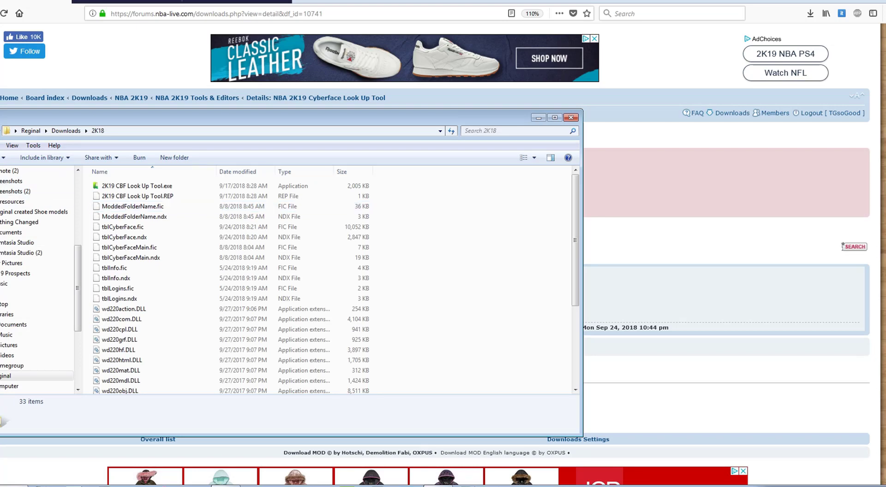
right_click(116, 195)
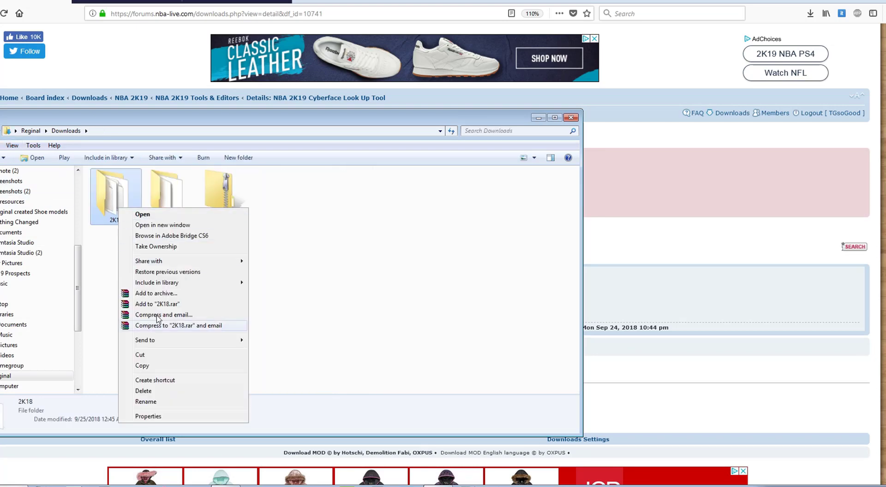
left_click(145, 401)
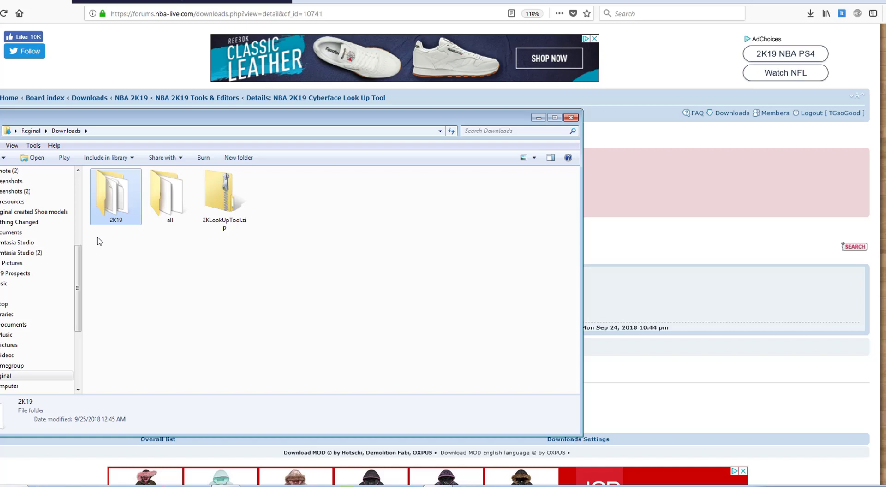
Launch 2K19 CBF Look Up Tool.exe from inside the 2K19 folder.
double_click(116, 192)
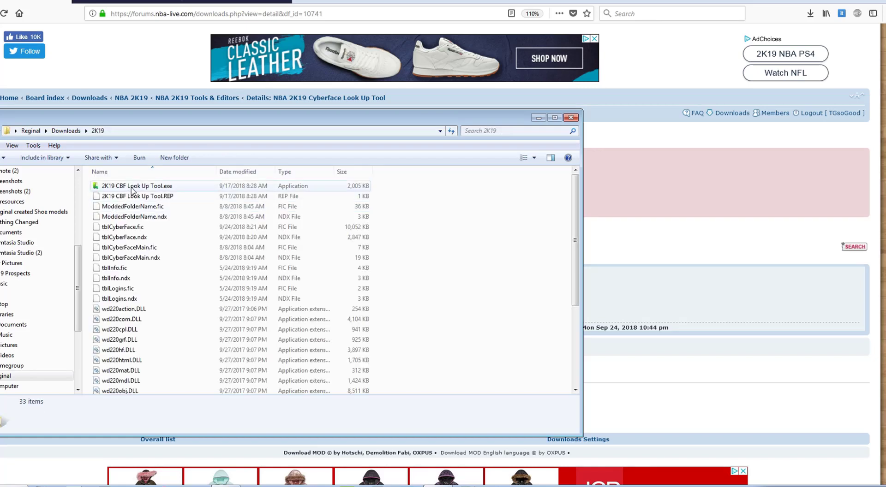
left_click(137, 186)
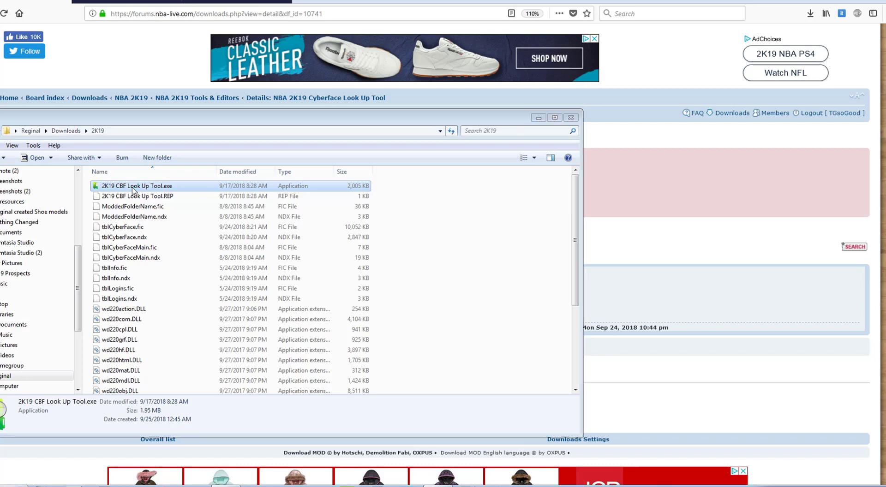
double_click(137, 186)
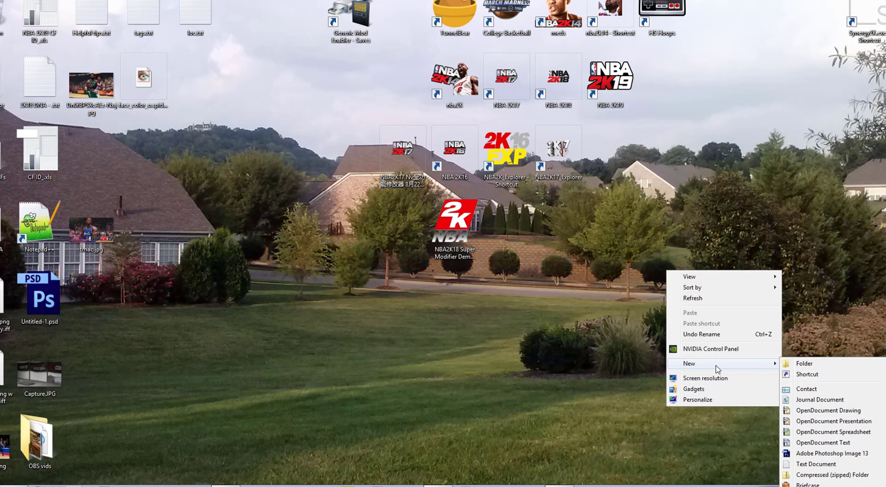
mouse_move(688, 277)
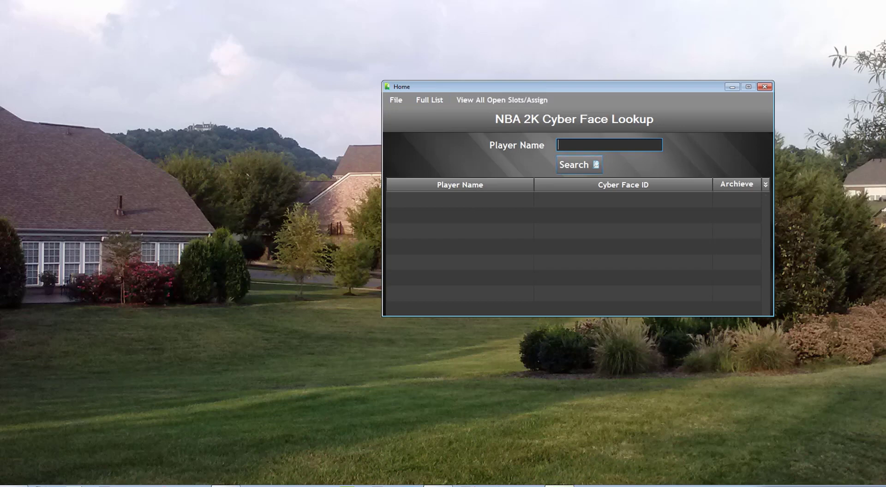
Search the cyber face ID for Allan Houston.
type("Allan Houston")
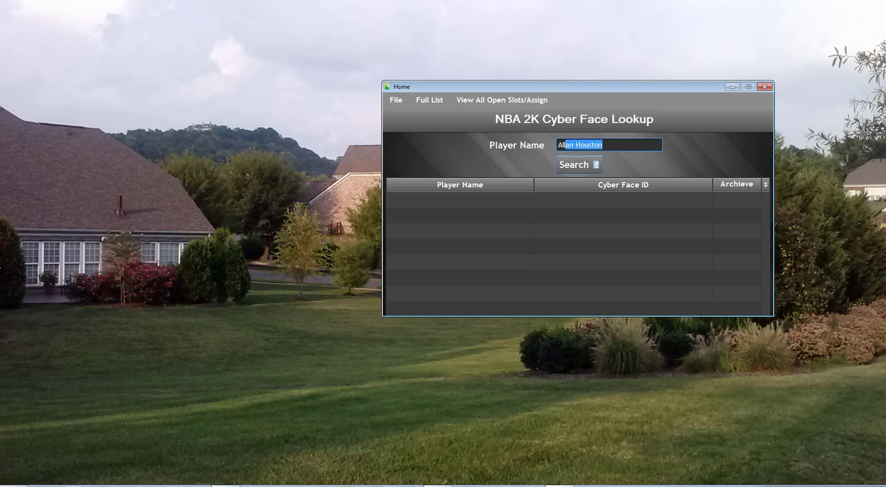
mouse_move(541, 163)
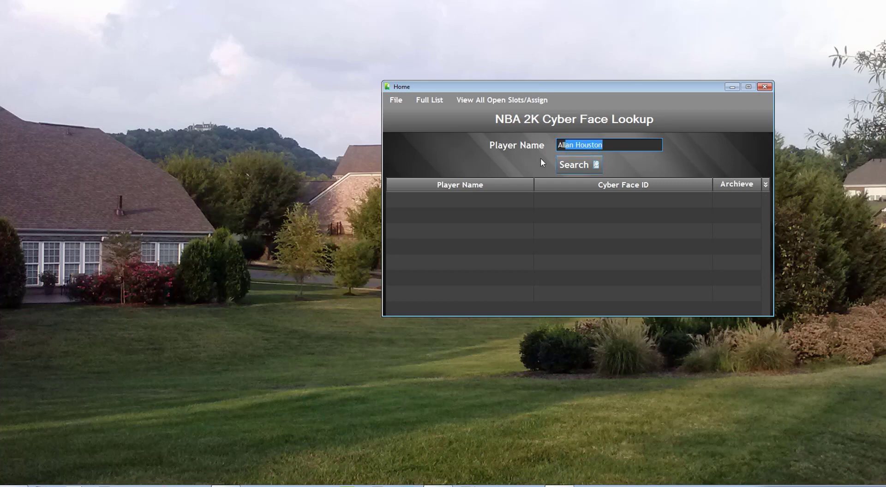
left_click(578, 164)
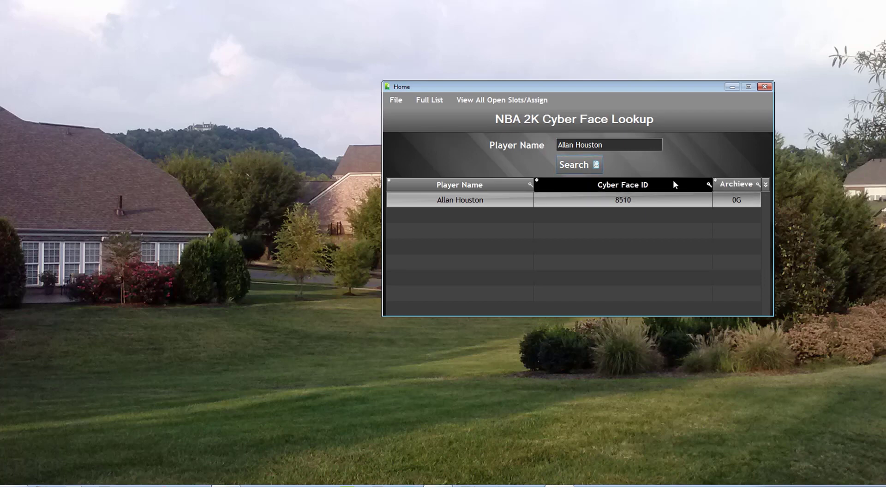
Replace the name with Drake and search again, returning cyber face ID 6228.
left_click(608, 145)
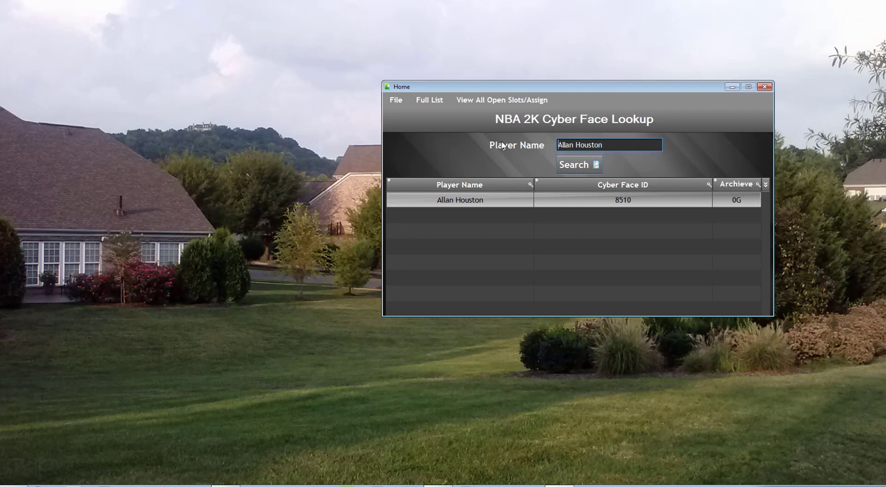
type("Daequan Cook")
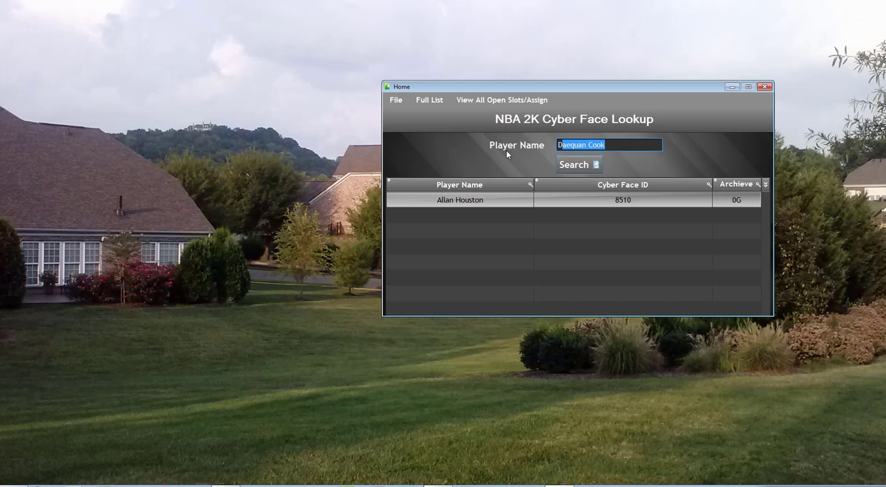
type("Drake")
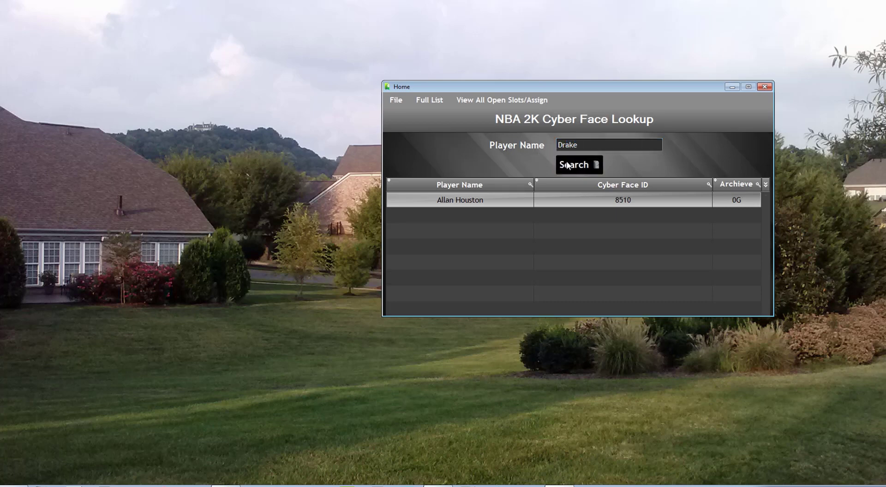
left_click(573, 165)
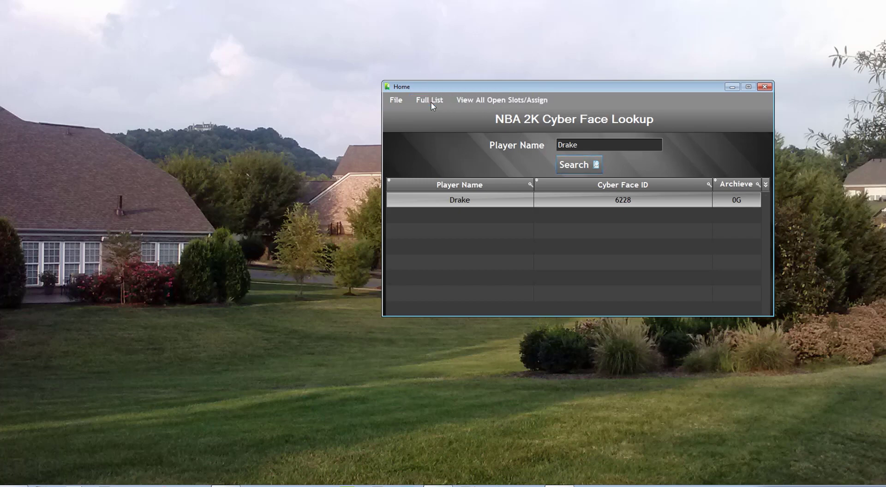
Show the Full Cyber Face List and sort it alphabetically by Player Name.
left_click(429, 100)
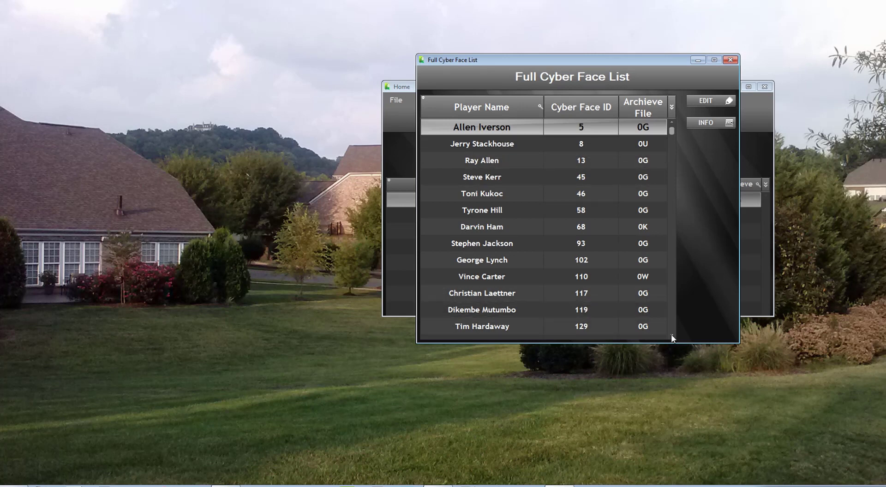
scroll("down", 3)
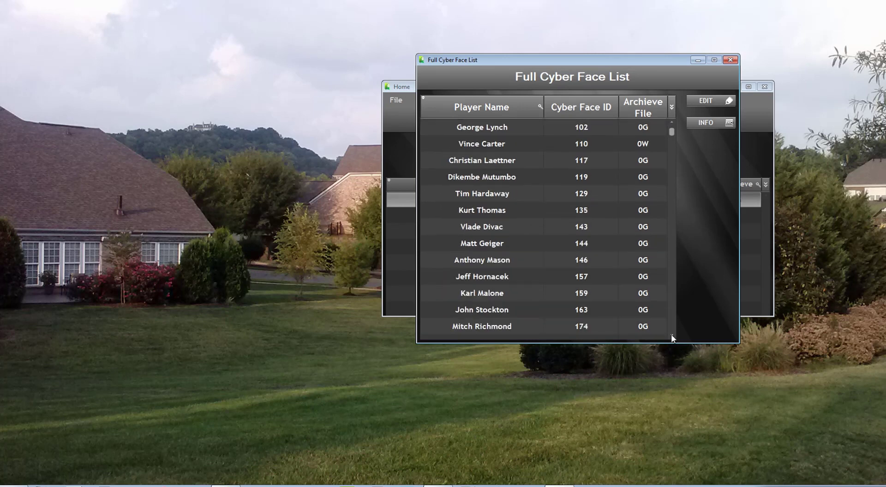
scroll("down", 3)
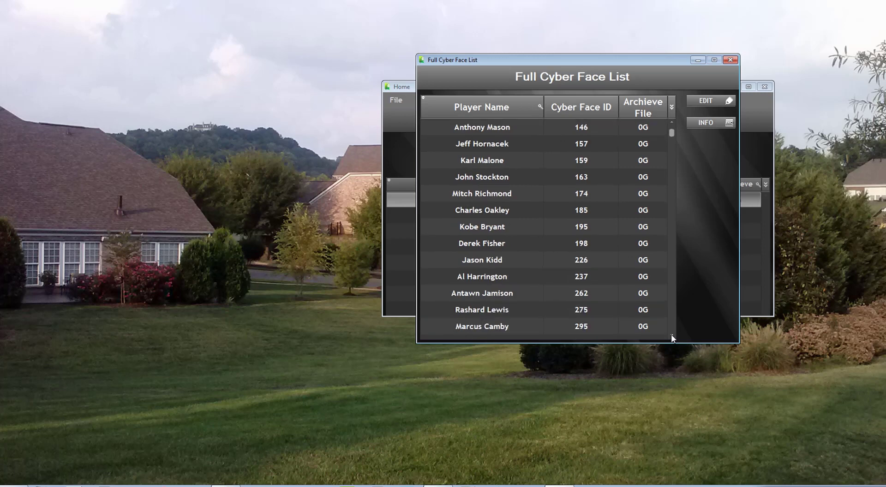
left_click(482, 107)
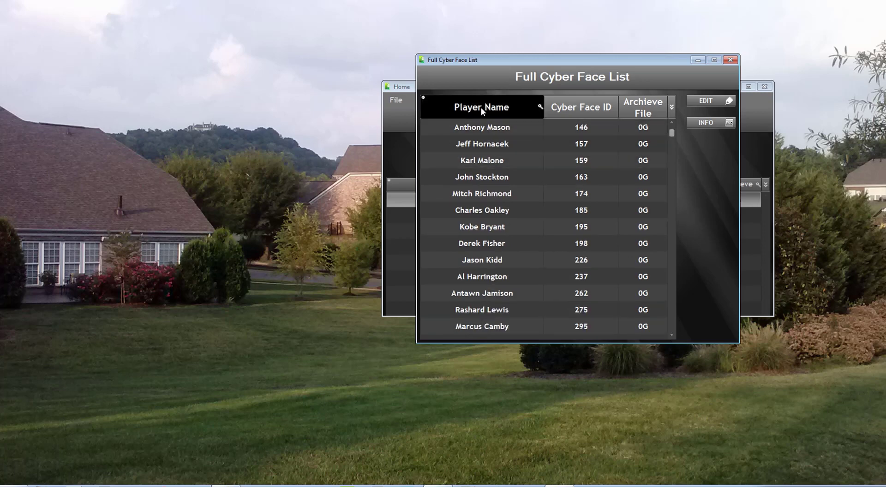
mouse_move(516, 112)
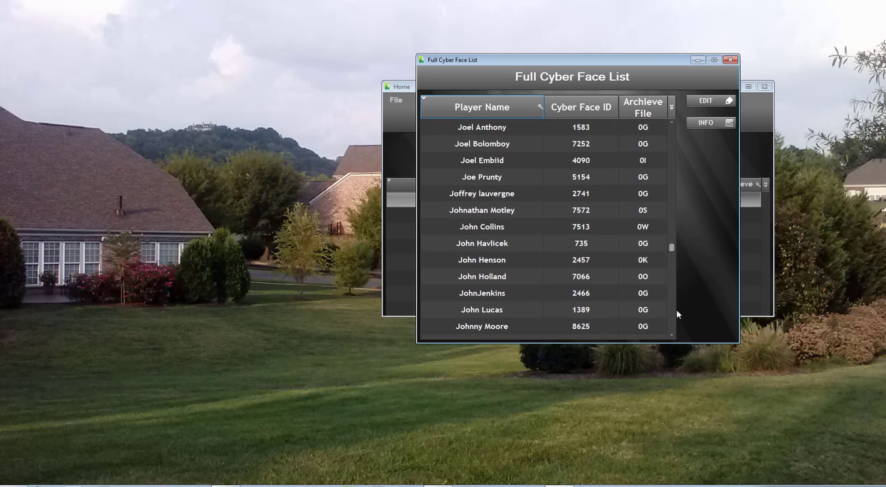
Browse down to the L names and select Lil Yachty (ID 6319).
scroll("down", 3)
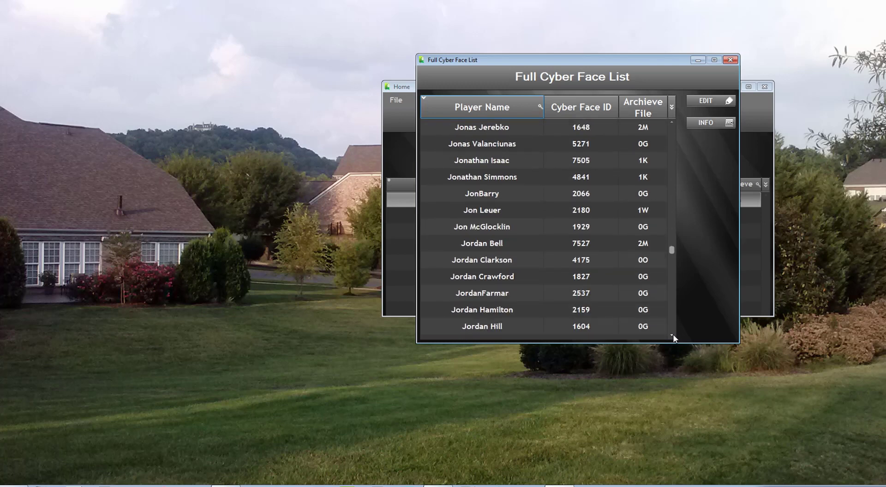
scroll("down", 3)
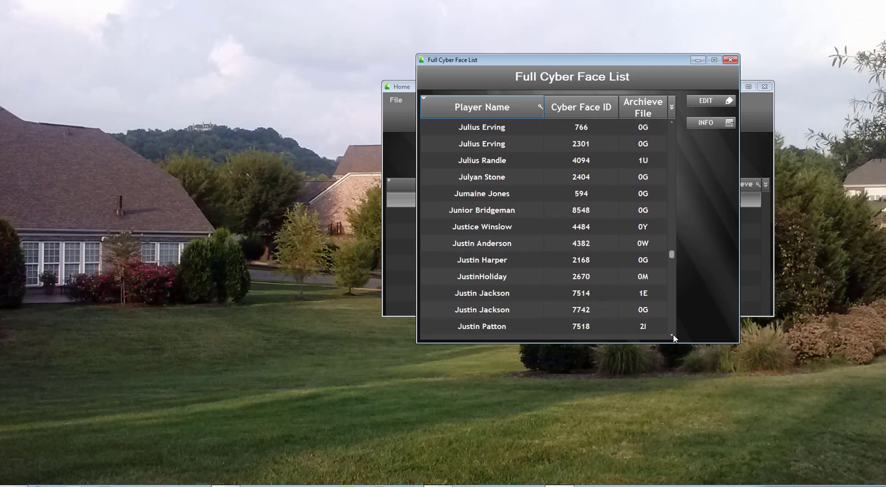
scroll("down", 3)
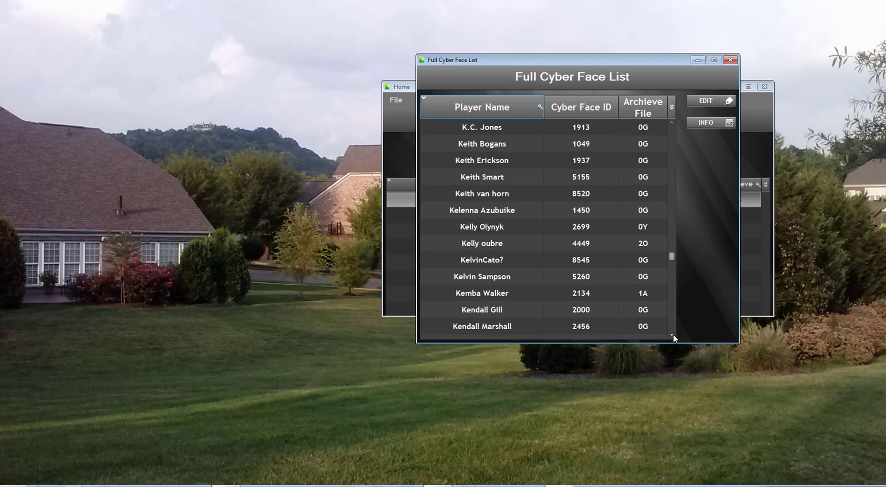
scroll("down", 3)
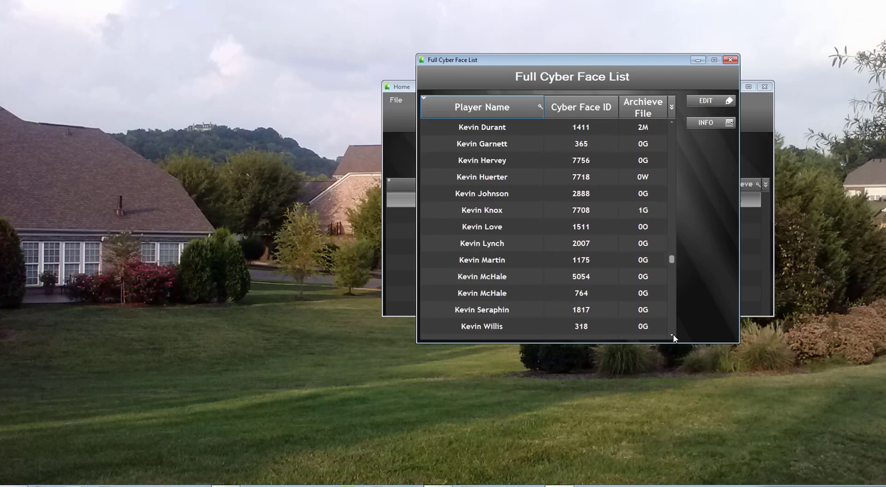
scroll("down", 3)
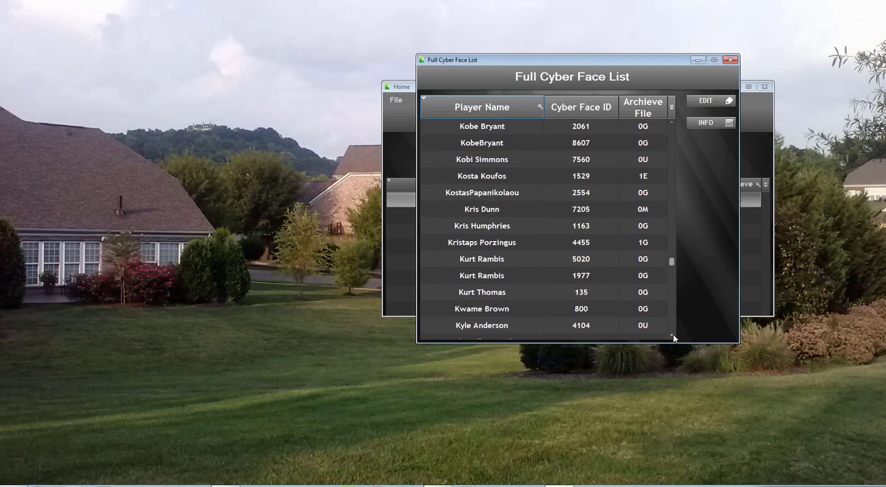
scroll("down", 3)
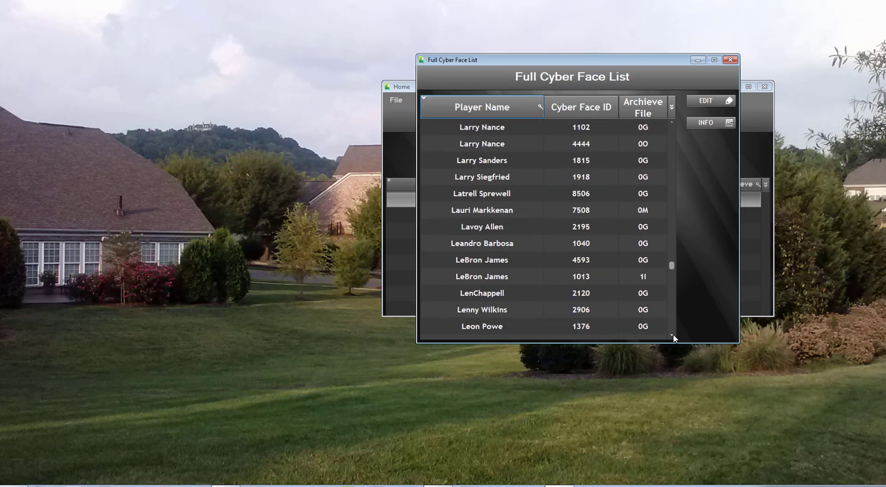
scroll("down", 3)
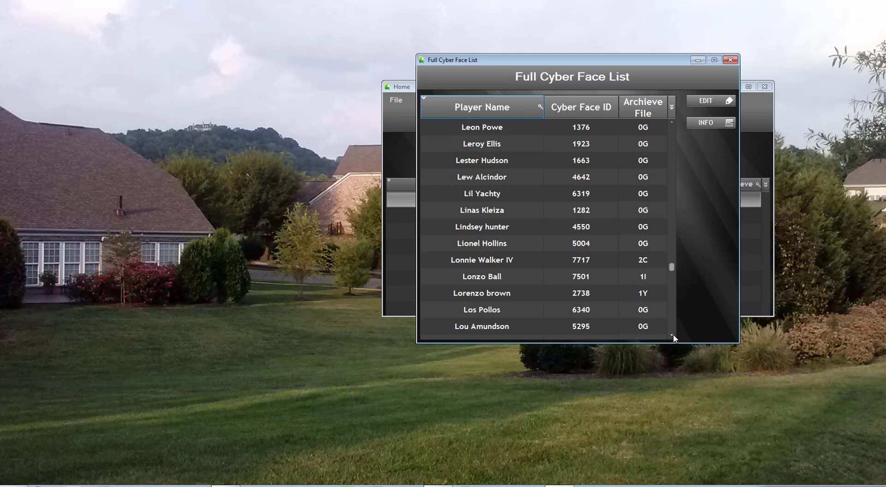
left_click(482, 193)
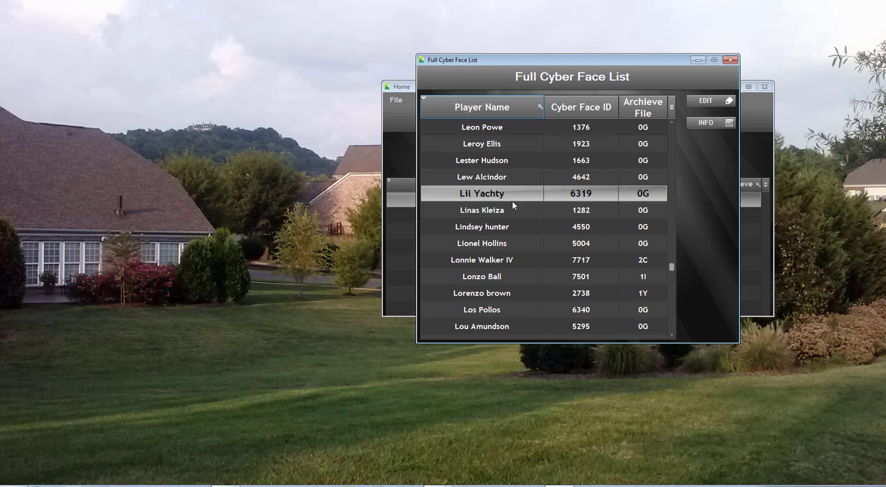
mouse_move(590, 204)
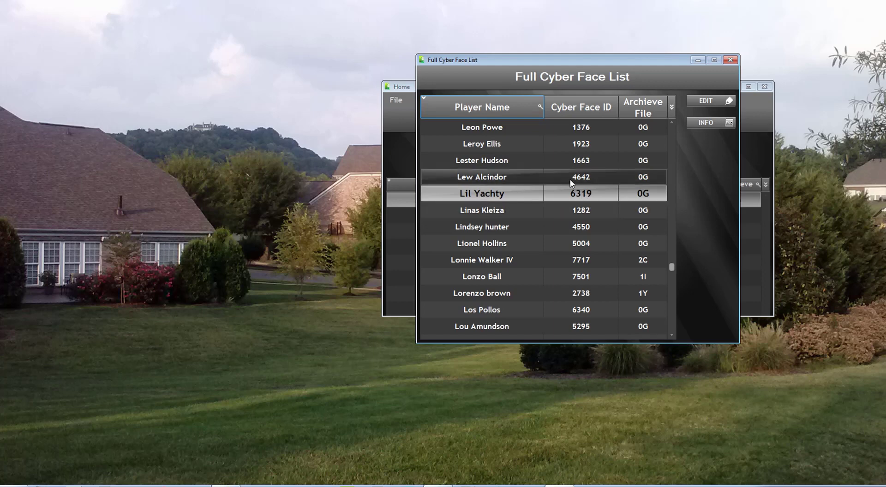
mouse_move(563, 186)
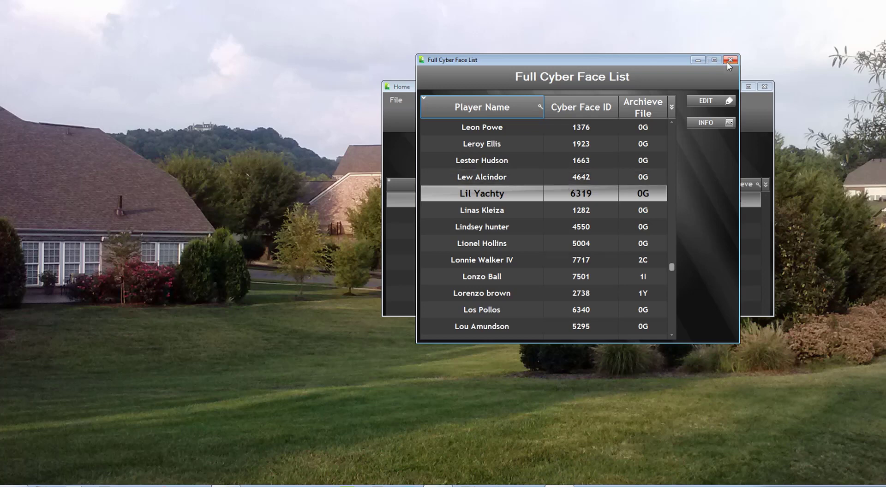
mouse_move(501, 190)
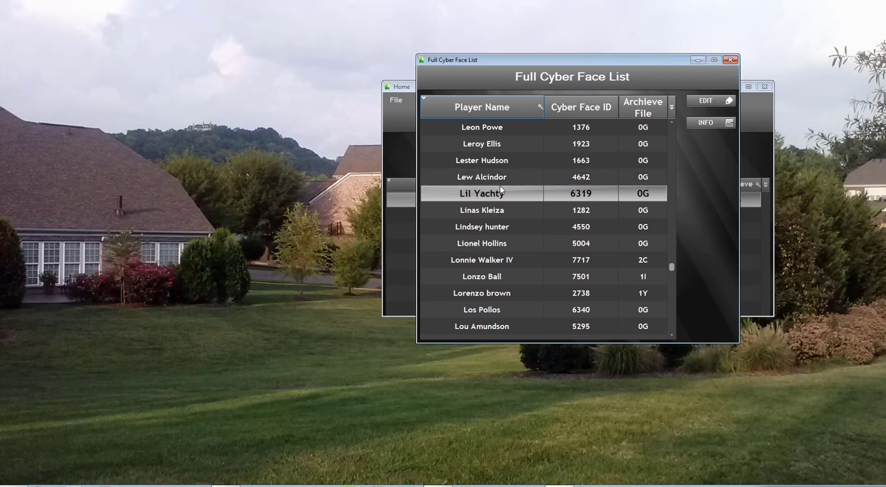
Sort the list by Cyber Face ID and reopen it in default order starting with Allen Iverson at ID 5.
left_click(482, 107)
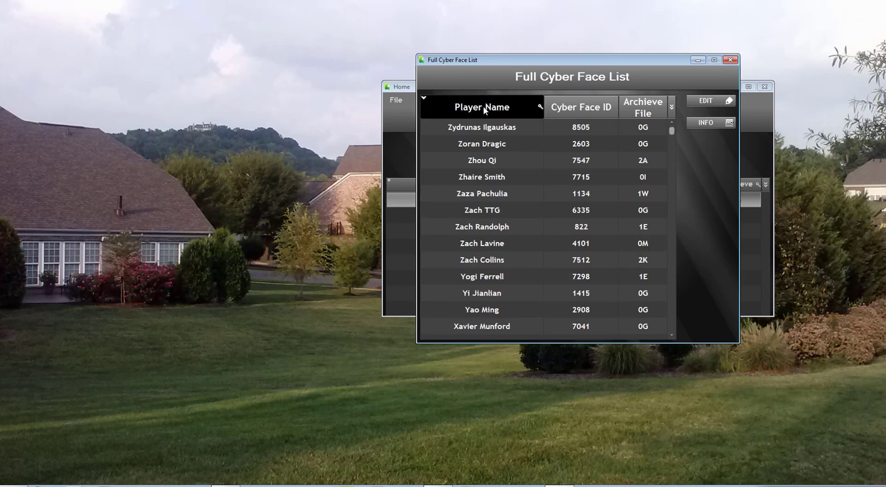
left_click(581, 107)
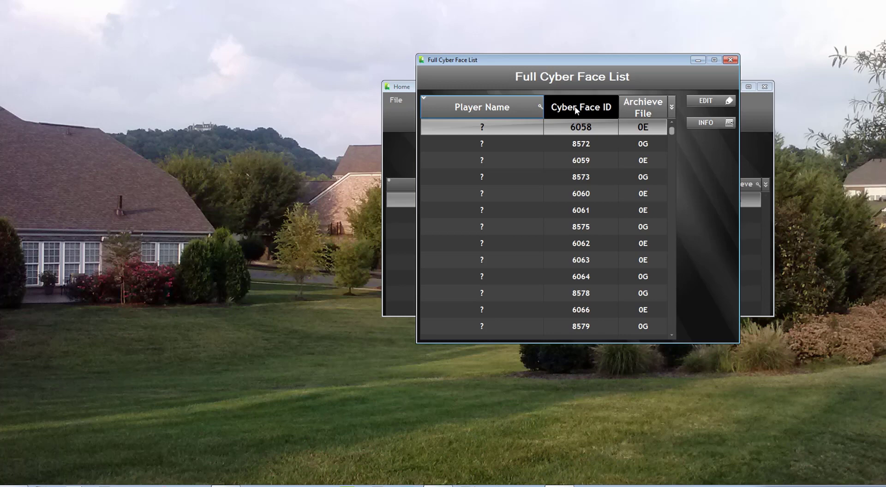
left_click(482, 107)
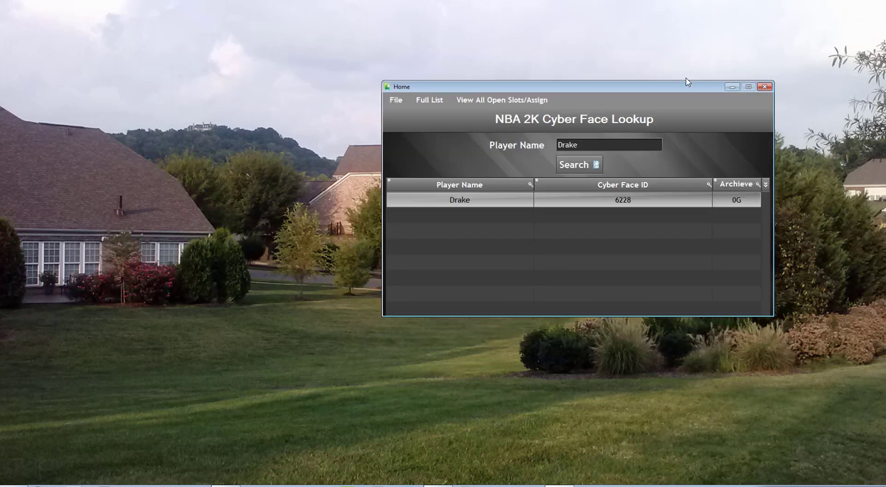
left_click(429, 100)
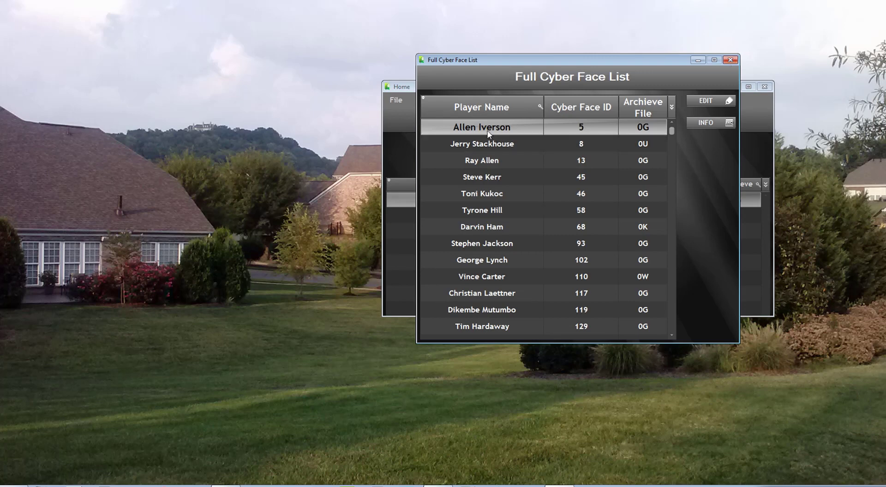
Rename the face ID 5 entry from Allen Iverson to My Face and accept.
left_click(710, 101)
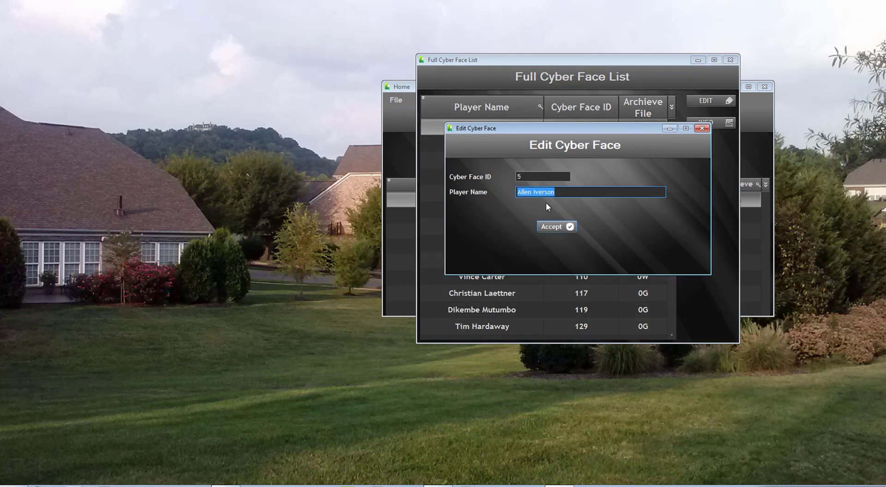
mouse_move(425, 213)
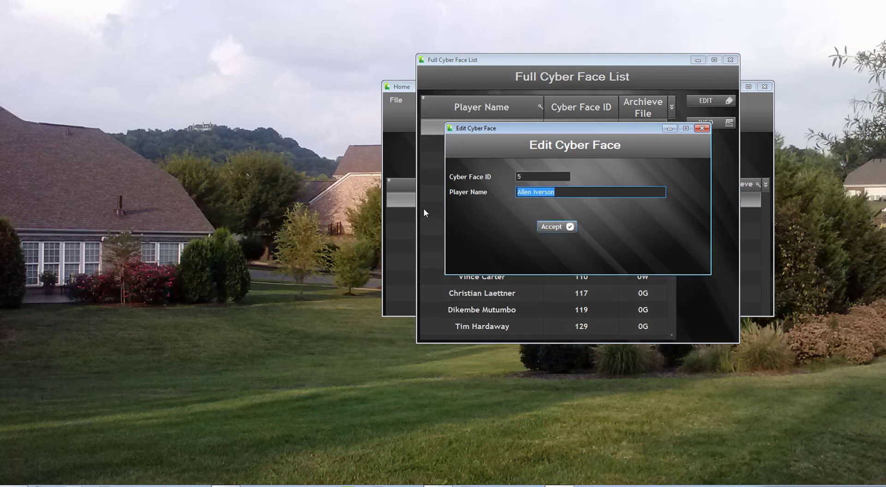
type("My Fa")
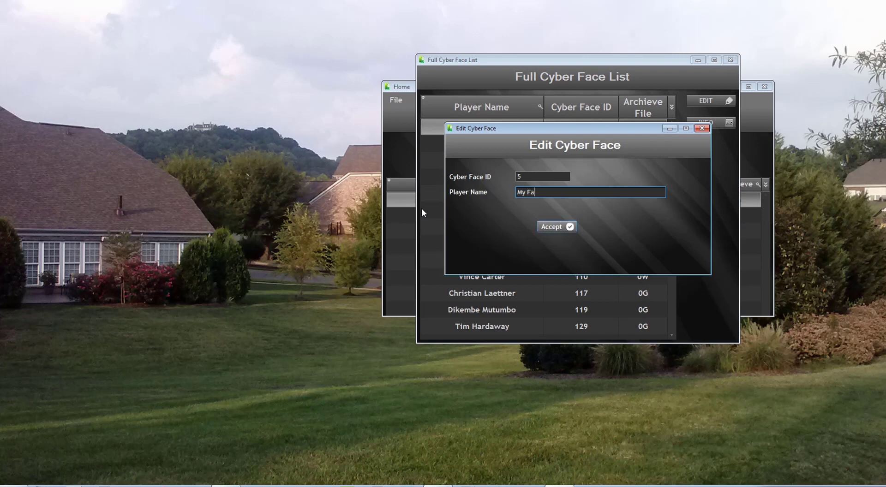
type("ce")
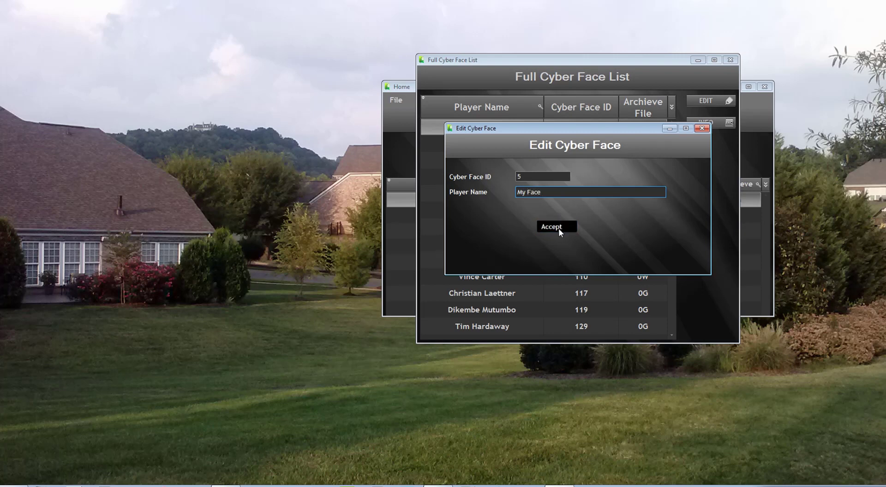
left_click(555, 226)
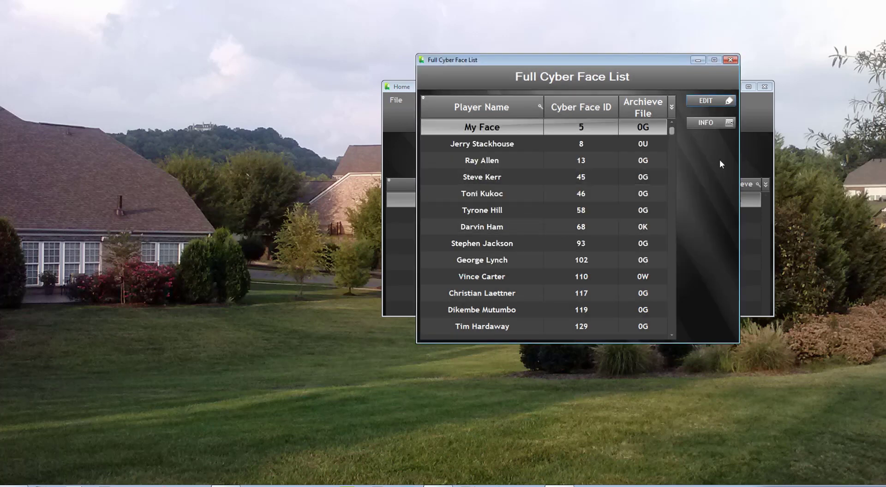
left_click(482, 144)
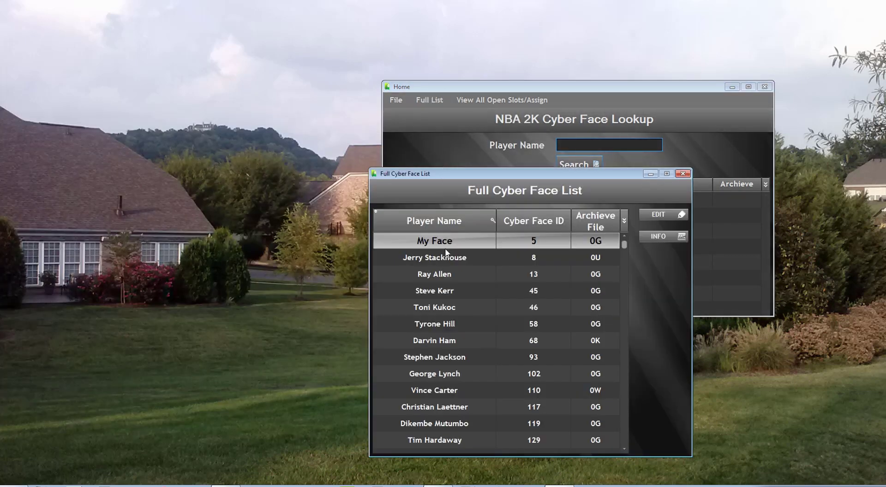
Edit the My Face entry back to Allen Iverson and accept.
left_click(663, 214)
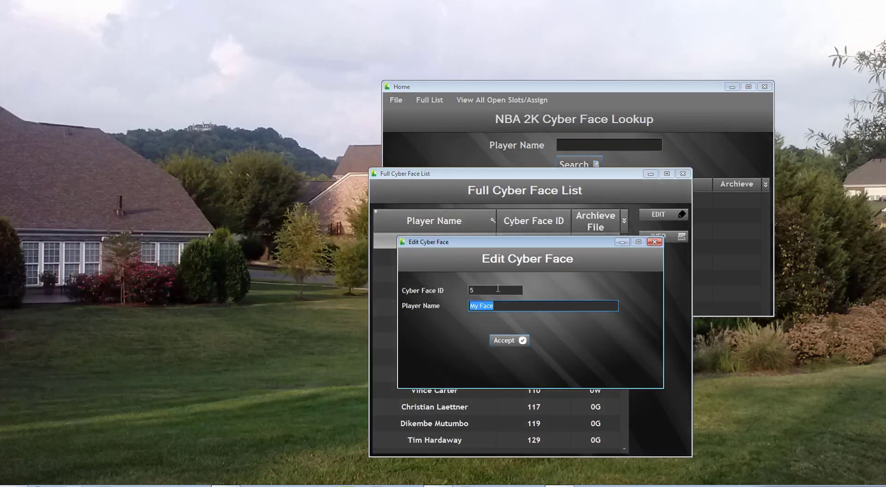
type("Allen Crabbe")
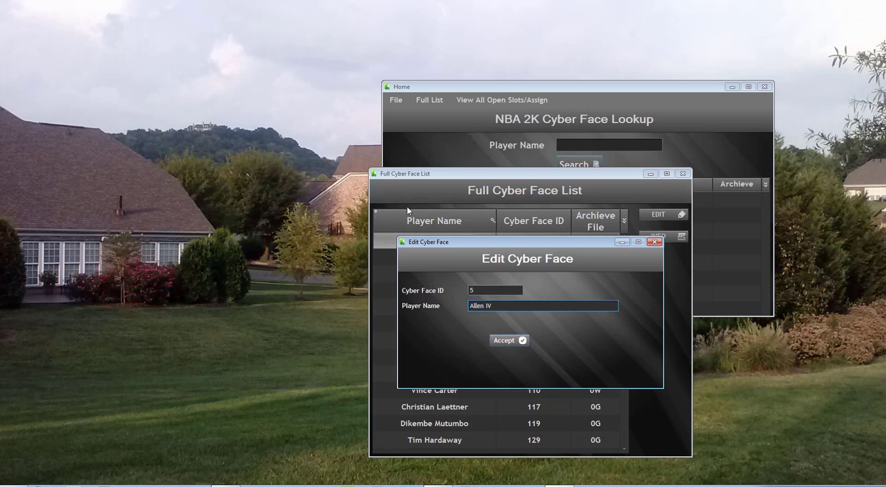
type("Iver")
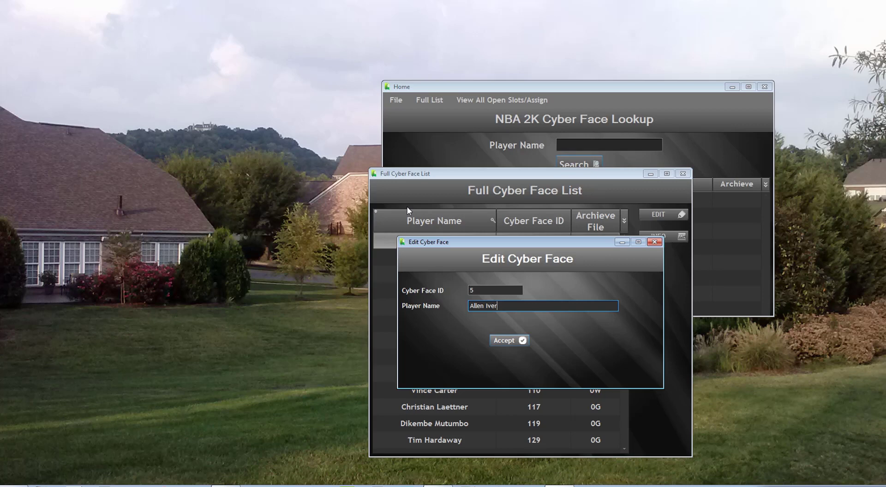
type("son")
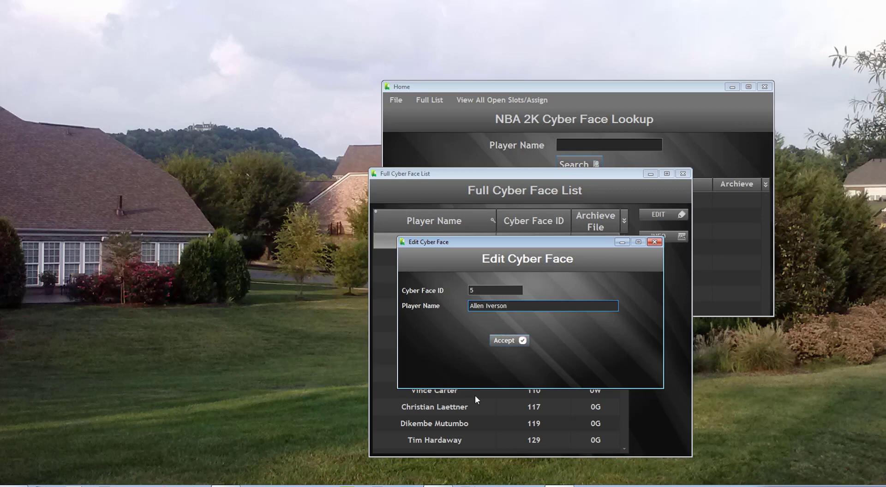
left_click(508, 341)
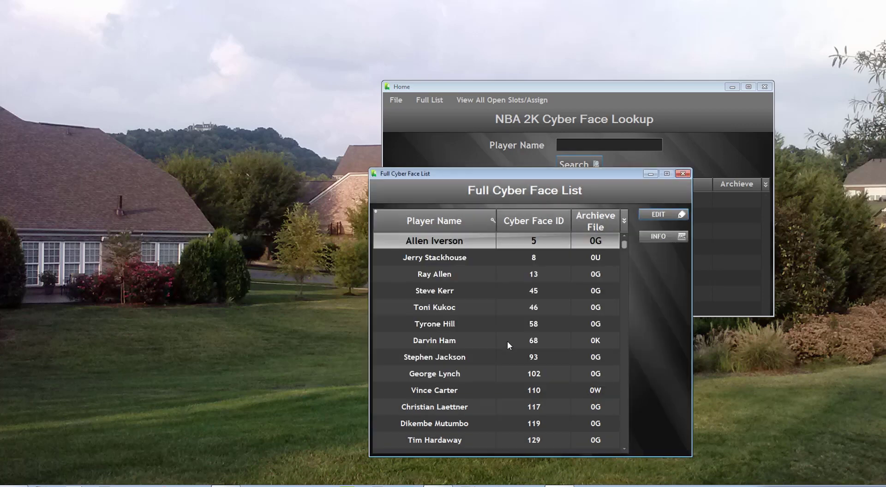
right_click(434, 240)
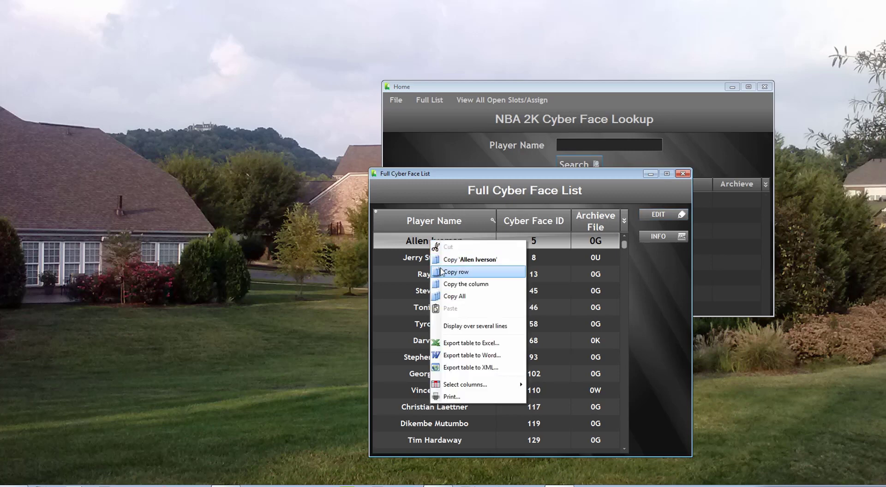
mouse_move(452, 343)
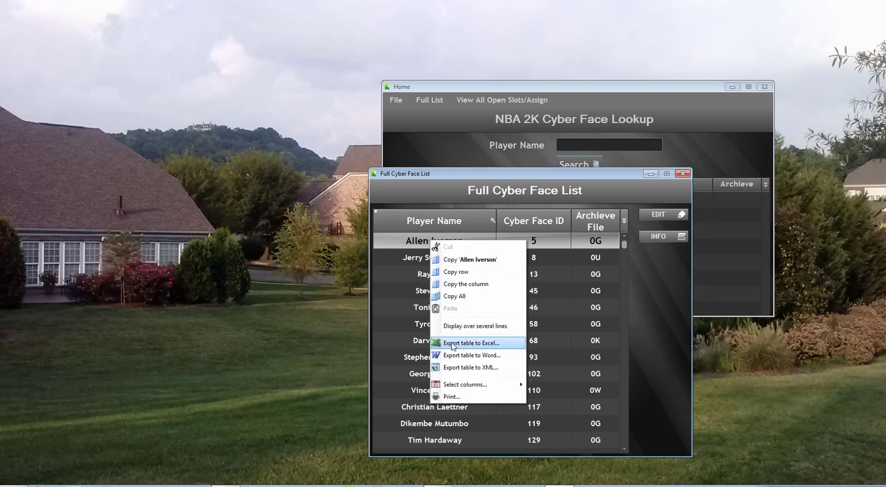
mouse_move(458, 355)
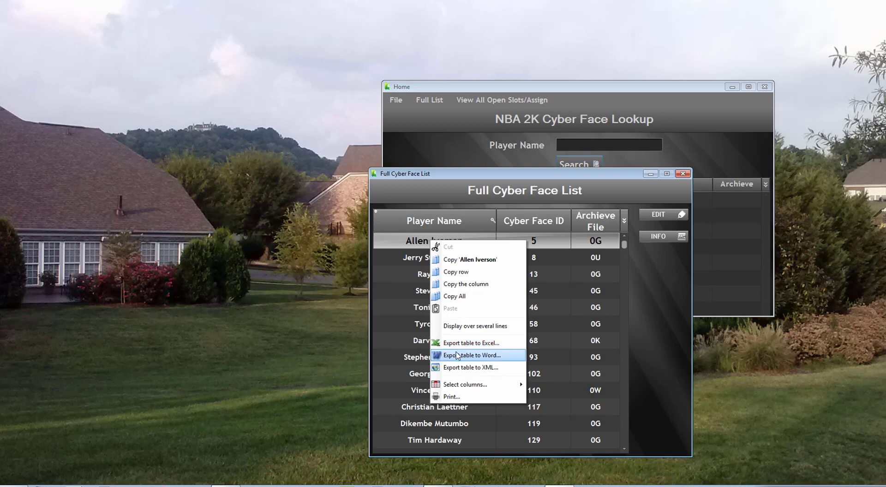
mouse_move(477, 367)
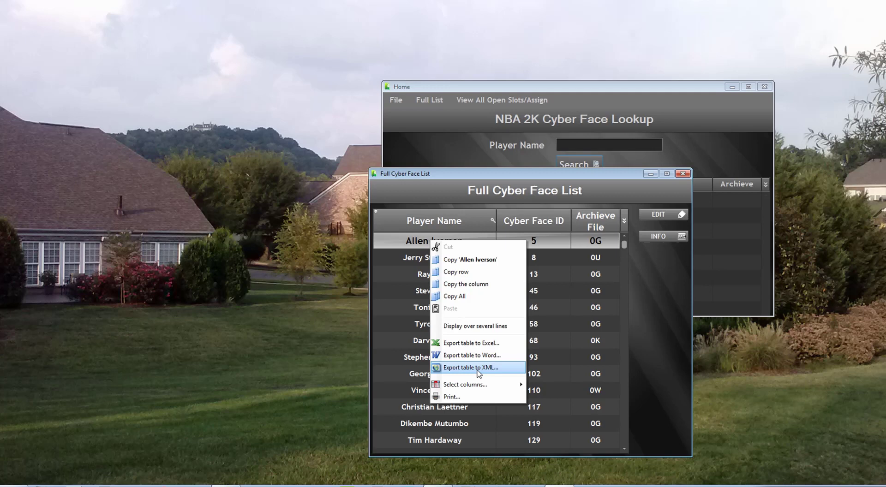
left_click(655, 293)
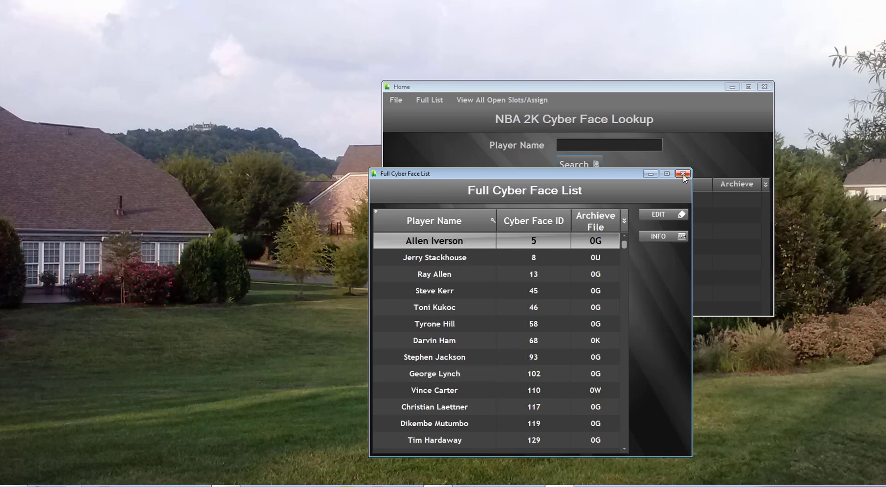
Close the full list, browse the Open Spots list of unassigned face IDs, then close it.
left_click(683, 174)
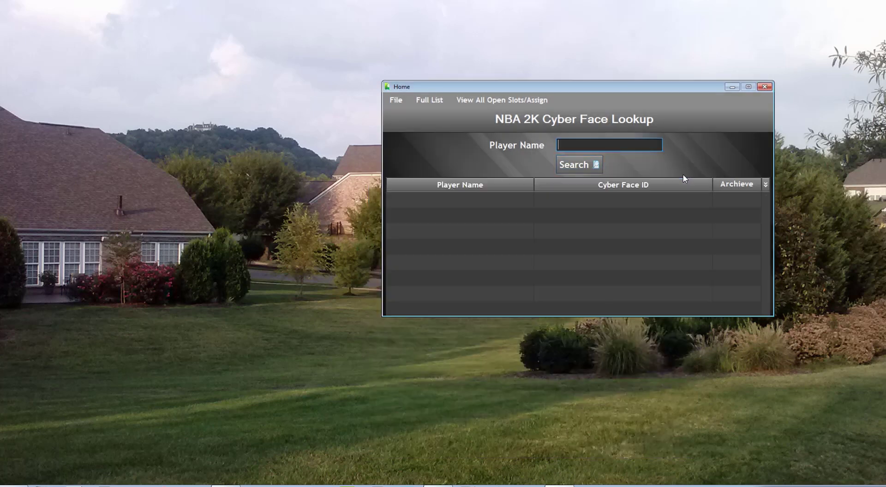
mouse_move(516, 122)
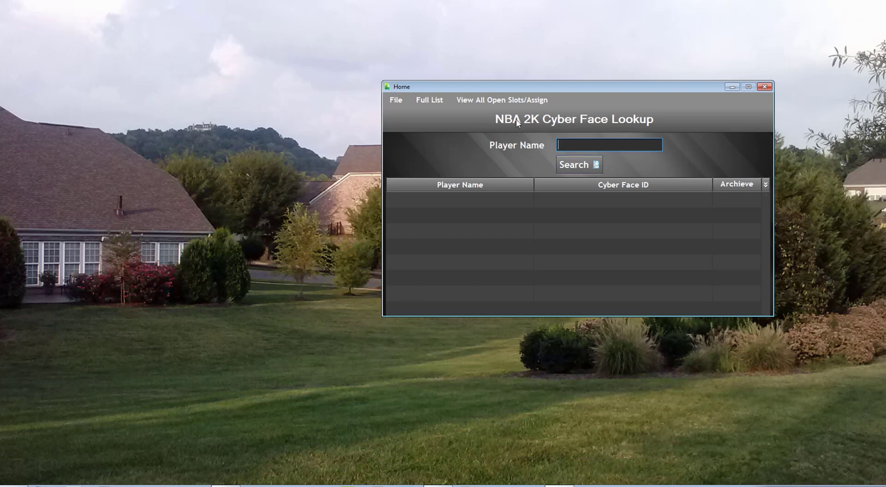
left_click(501, 100)
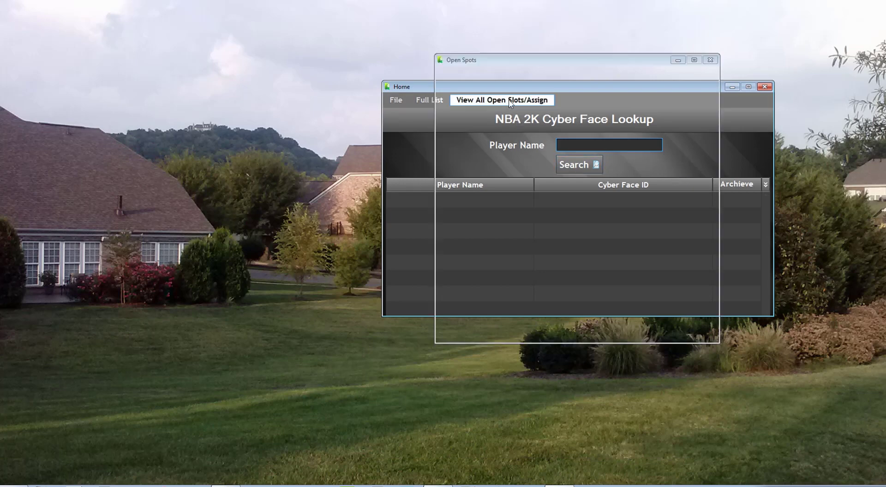
left_click(503, 100)
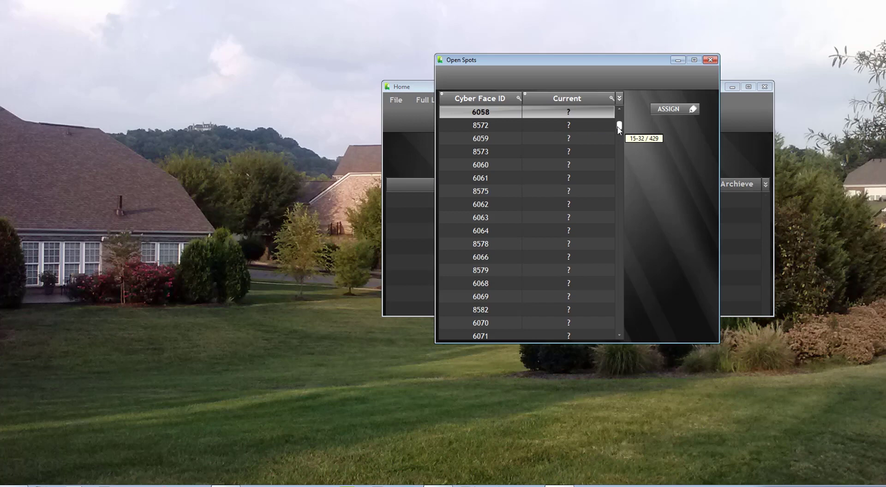
left_click_drag(619, 125, 618, 170)
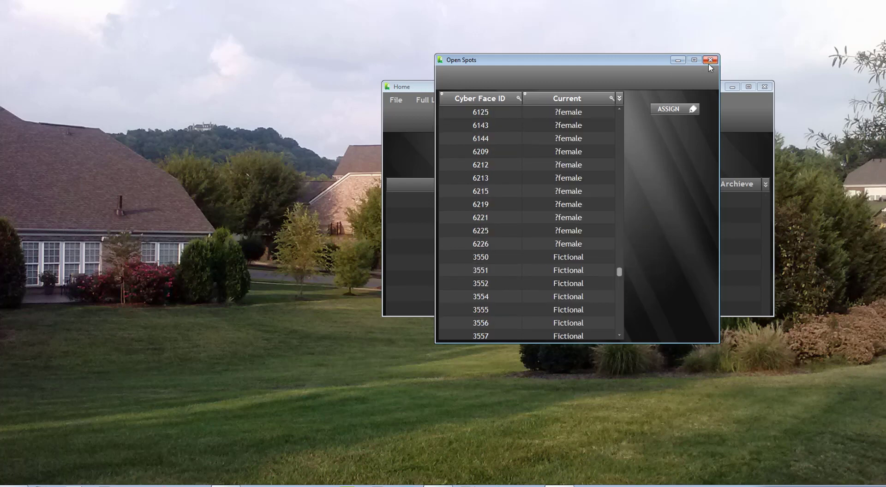
left_click(711, 60)
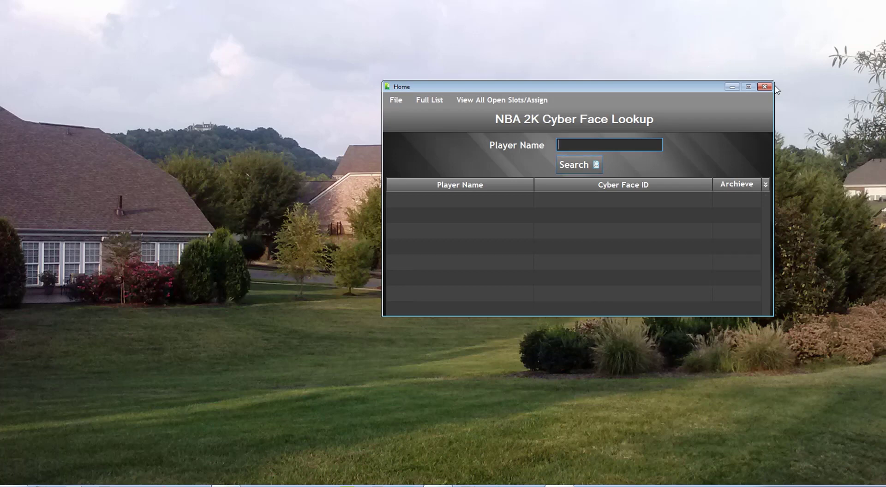